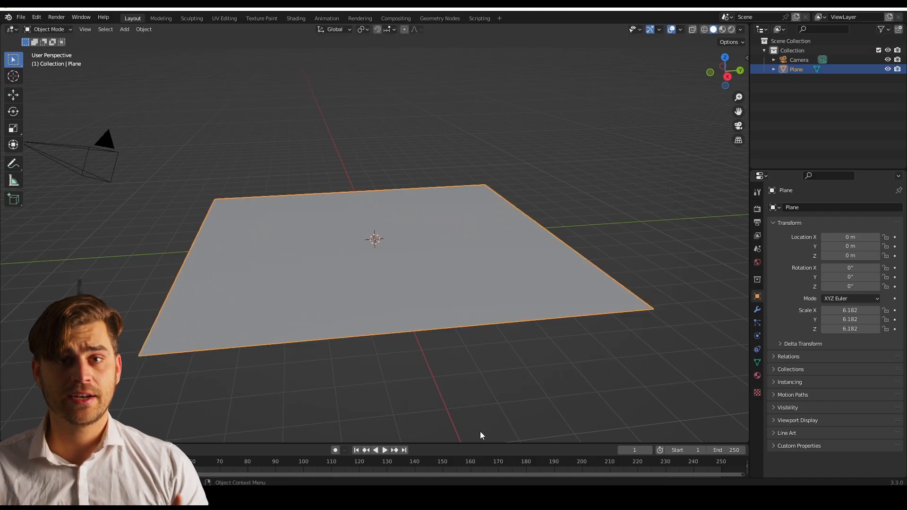
- Show the plane's material nodes: mapped Musgrave textures into colour ramps and Principled BSDF
left_click(10, 275)
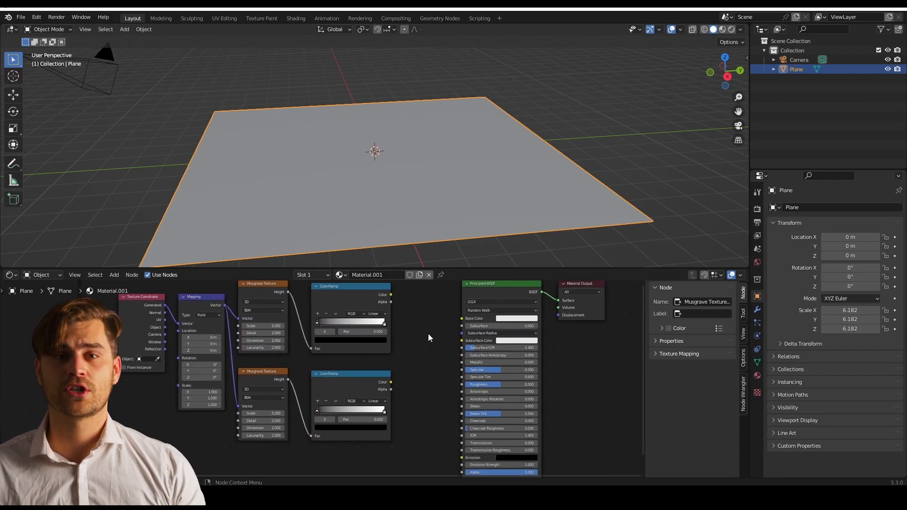
- Add a MixRGB node in Add mode combining both colour ramps into Base Color
key("ctrl+0")
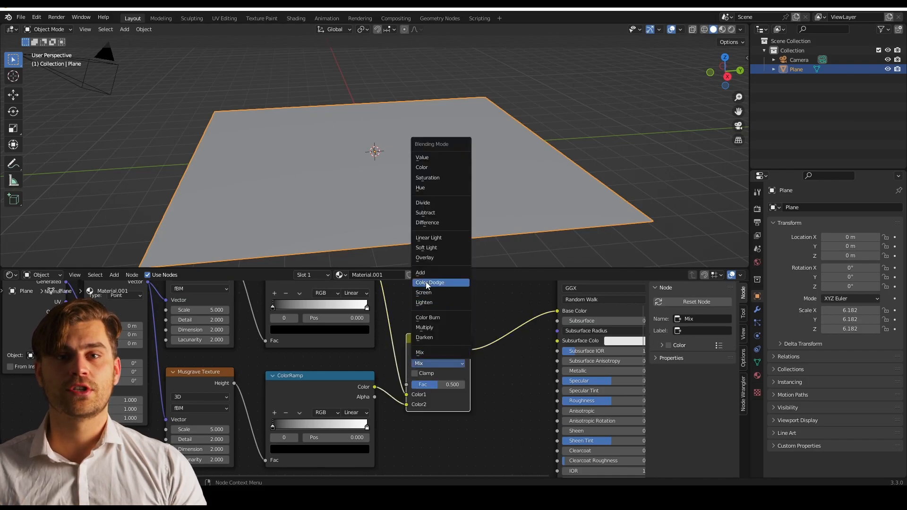
left_click(420, 272)
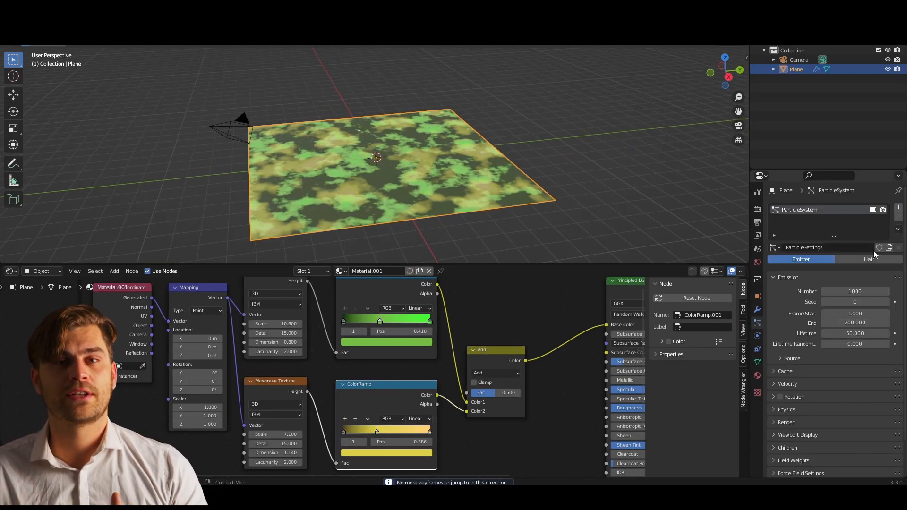
- Switch the particle system to Hair, giving 1000 strands 4 m long
left_click(868, 259)
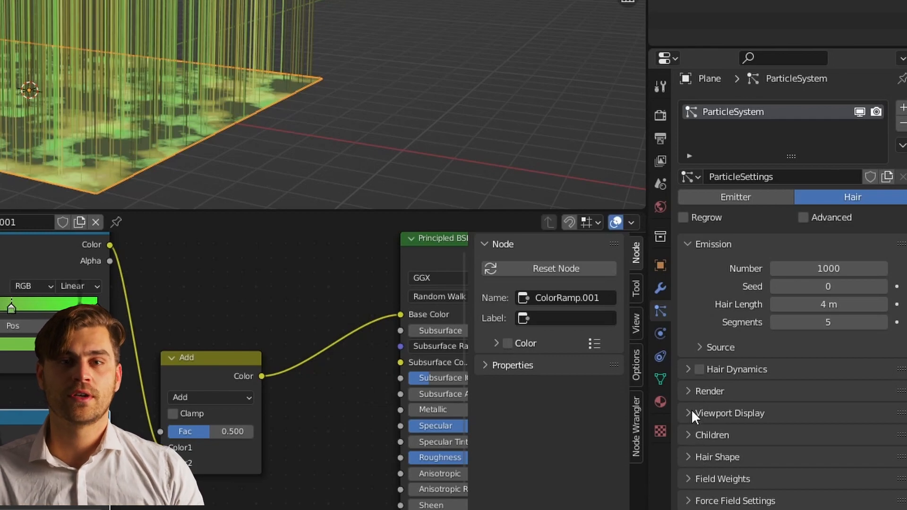
- Enable Interpolated children and raise the Parting value for denser grass
left_click(803, 217)
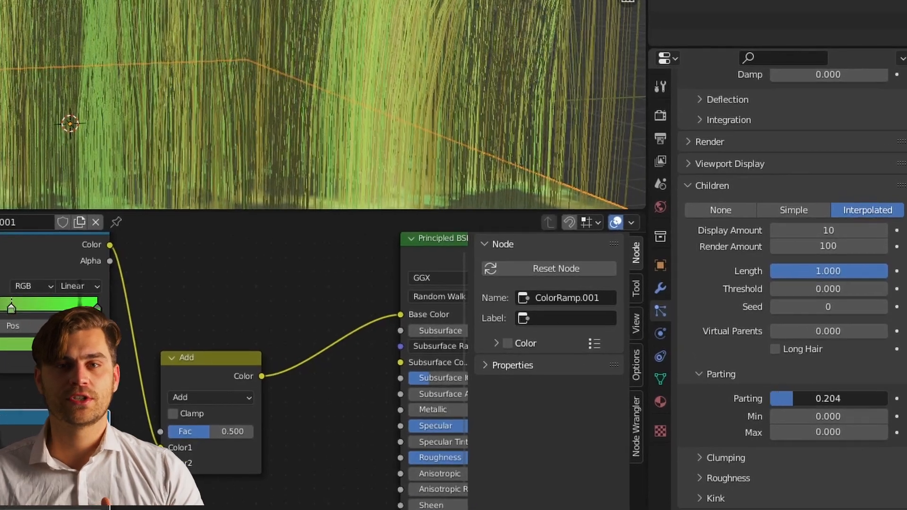
left_click(726, 415)
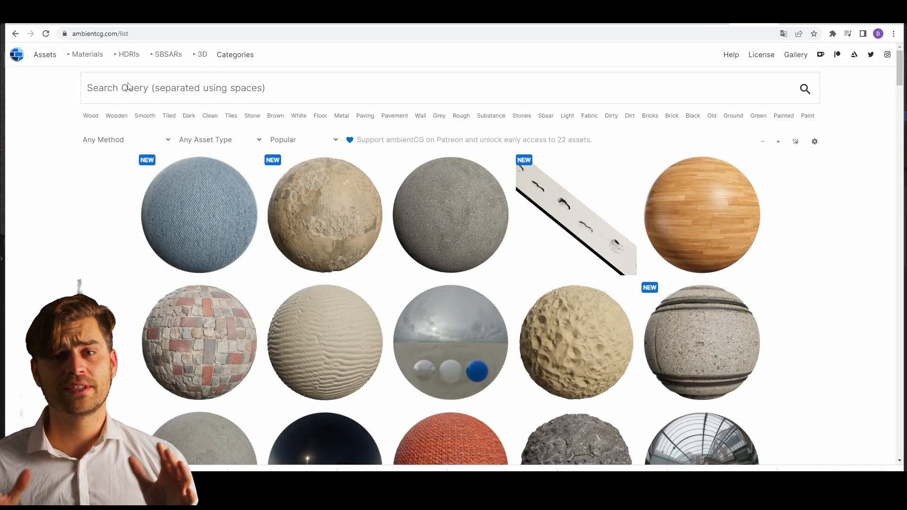
- Search the ambientCG library for 'grass'
type("grass")
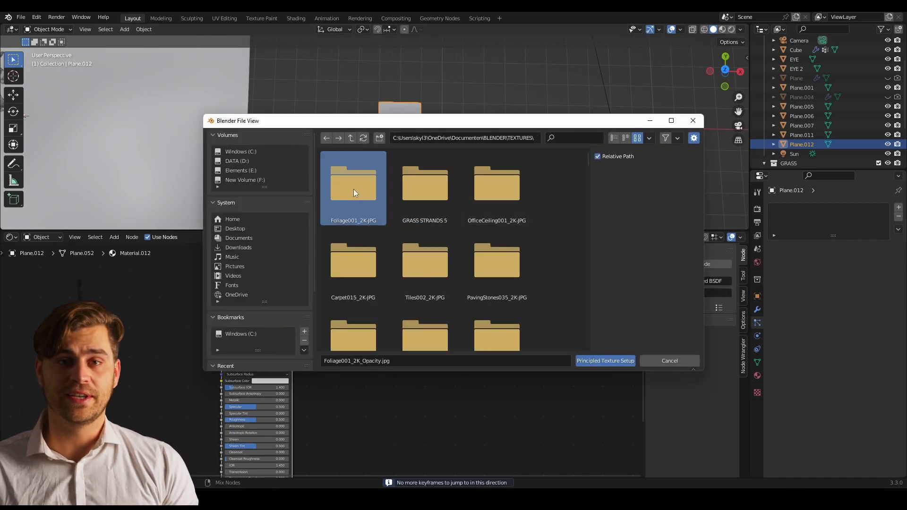
- Load all Foliage001_2K maps via Node Wrangler's Principled Texture Setup
double_click(353, 185)
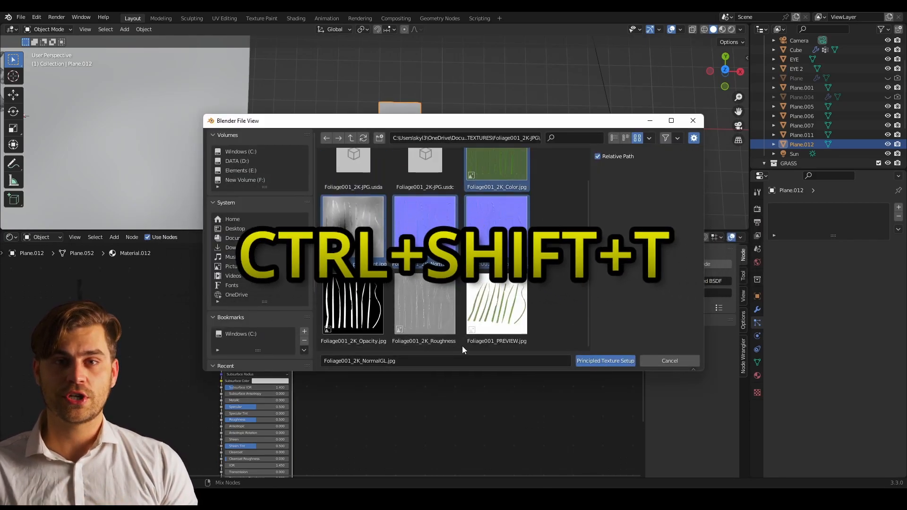
left_click(605, 360)
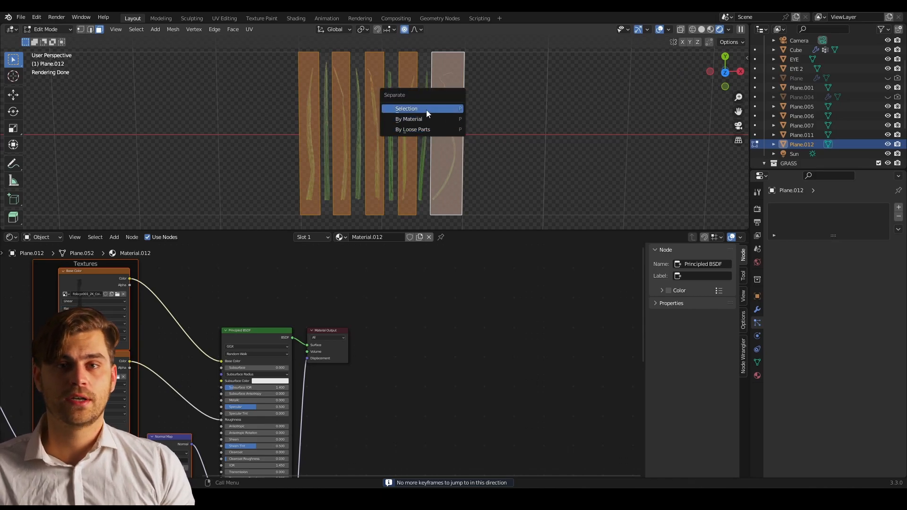
- Separate each grass strip into its own object with P > Selection, back in Object Mode
left_click(406, 108)
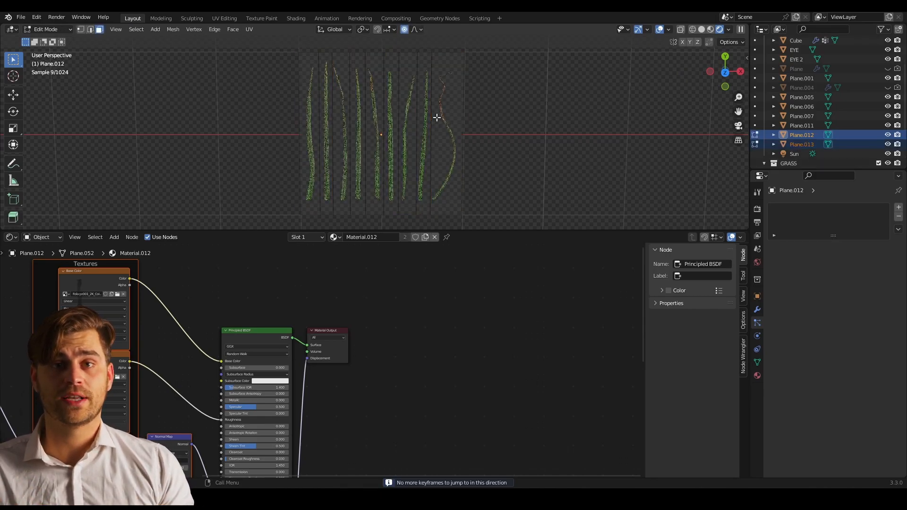
key("Tab")
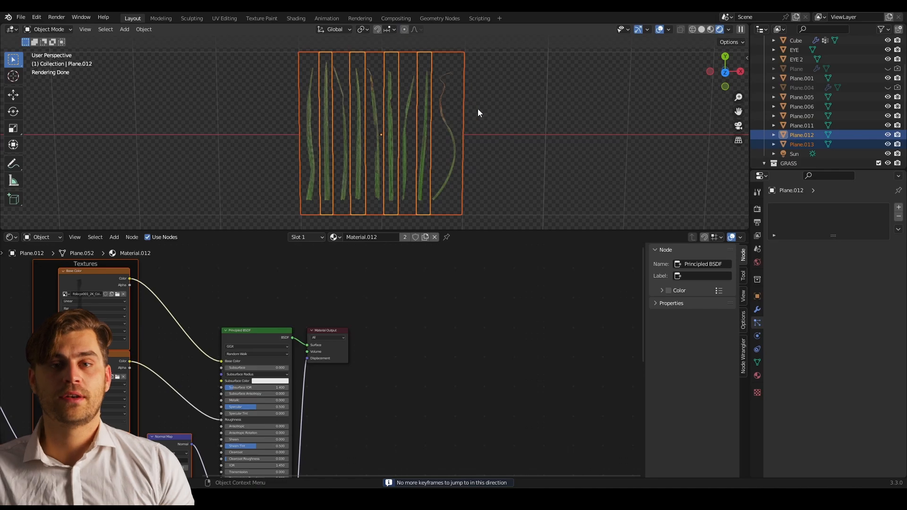
key("Tab")
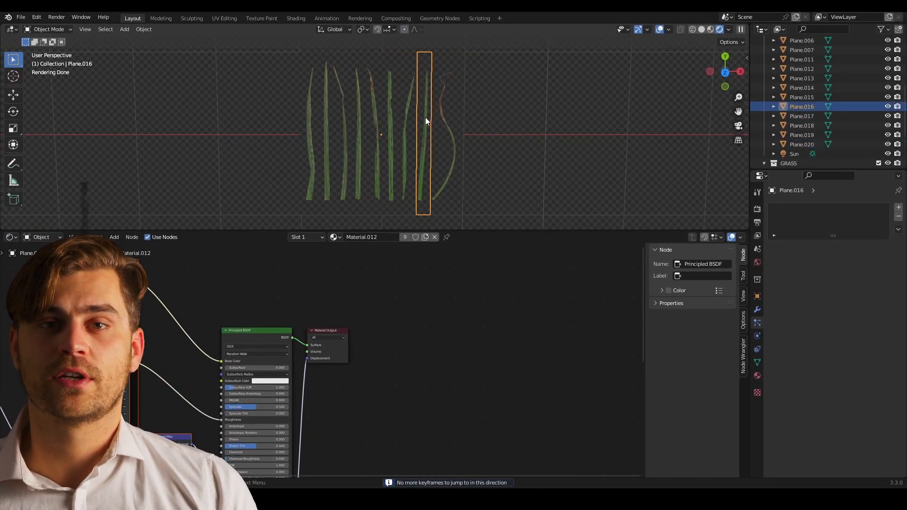
- Set each strand's origin to geometry and move the strands along Y
left_click(358, 133)
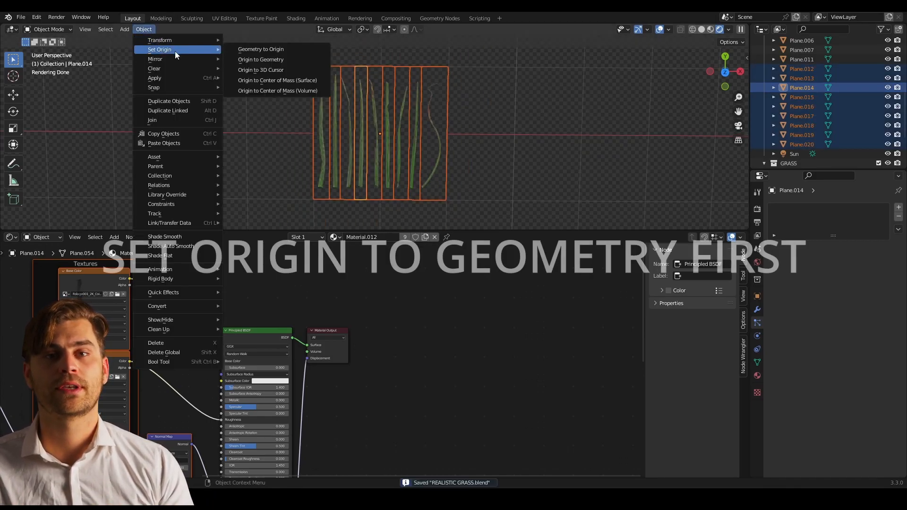
left_click(260, 59)
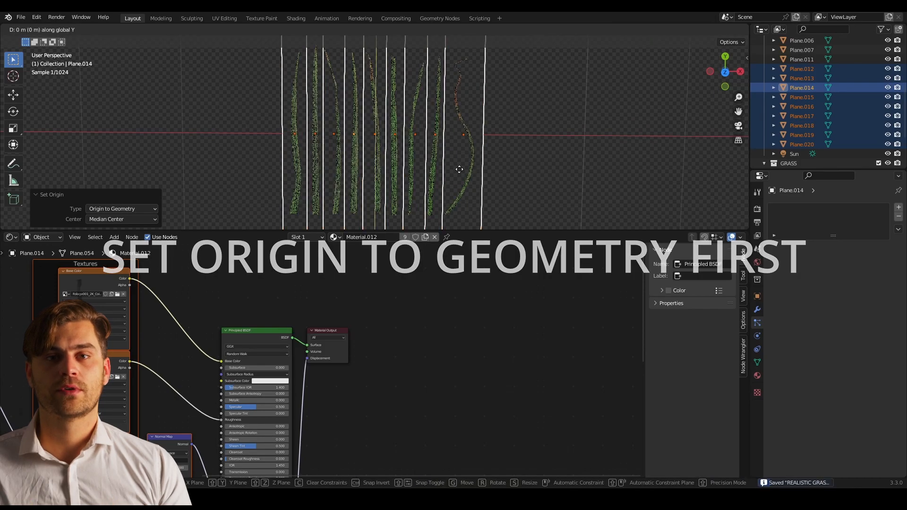
key("Tab")
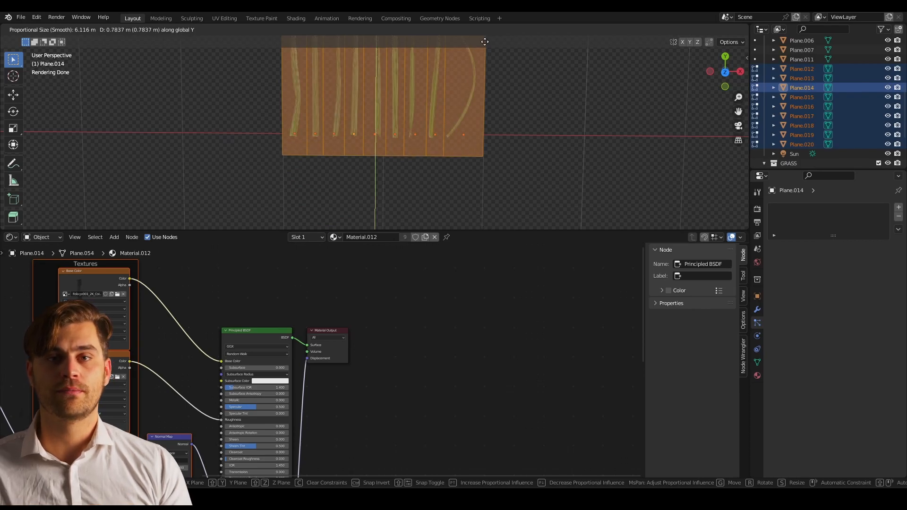
key("Tab")
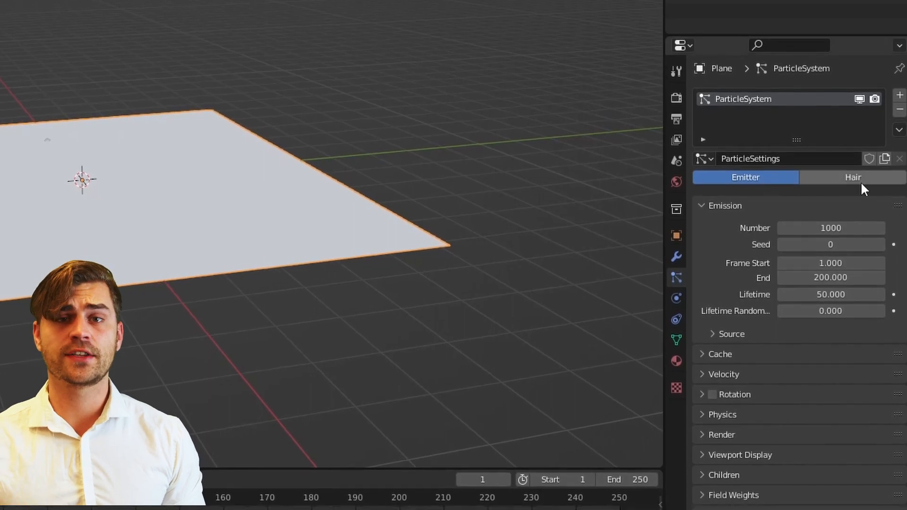
- Set particles to Hair rendered as the GRASSCOLLL collection
left_click(853, 177)
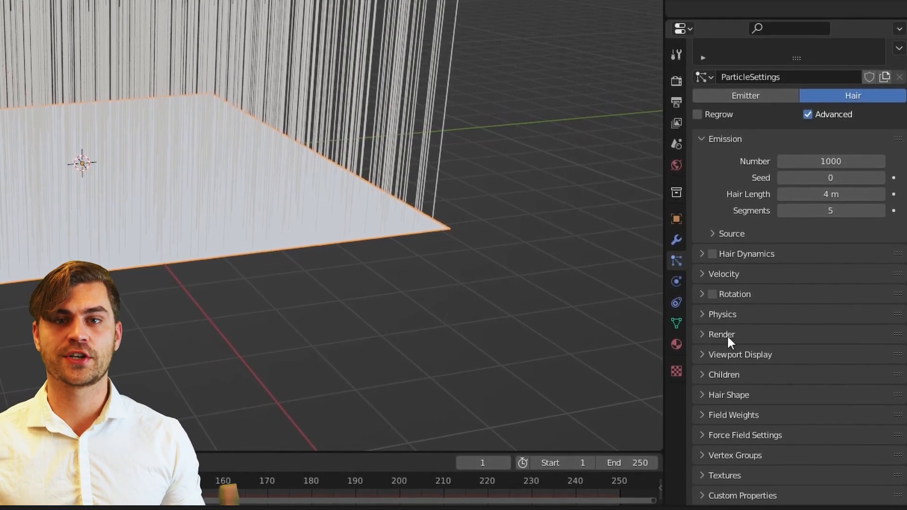
left_click(720, 334)
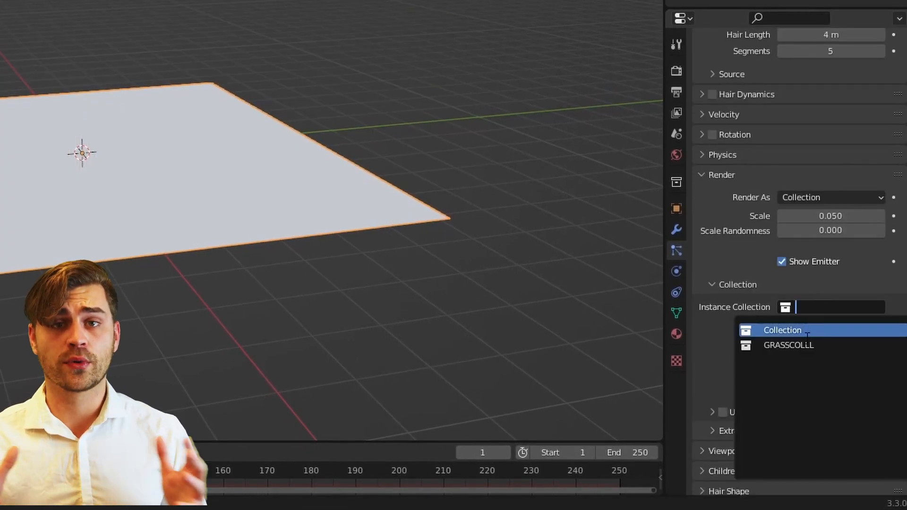
left_click(788, 345)
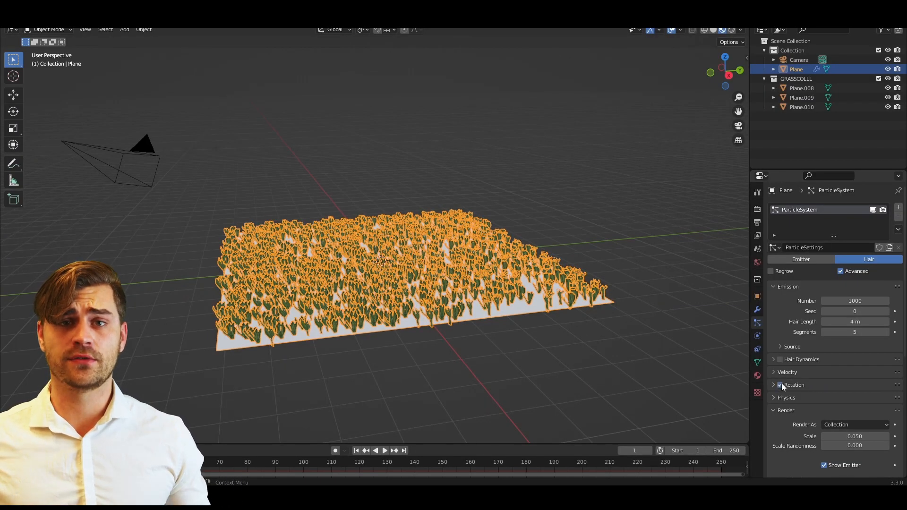
- Enable Interpolated children and adjust Parting, Roughness Random and Clumping values
left_click(794, 384)
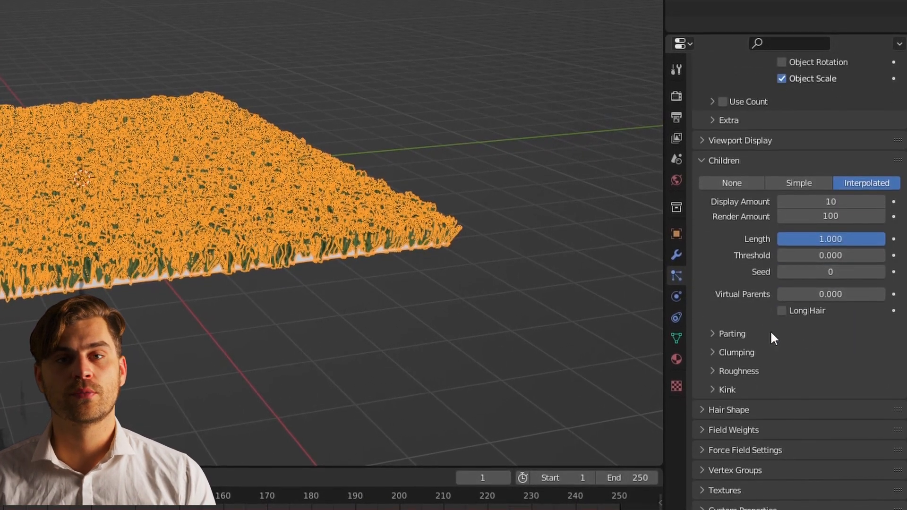
left_click(700, 333)
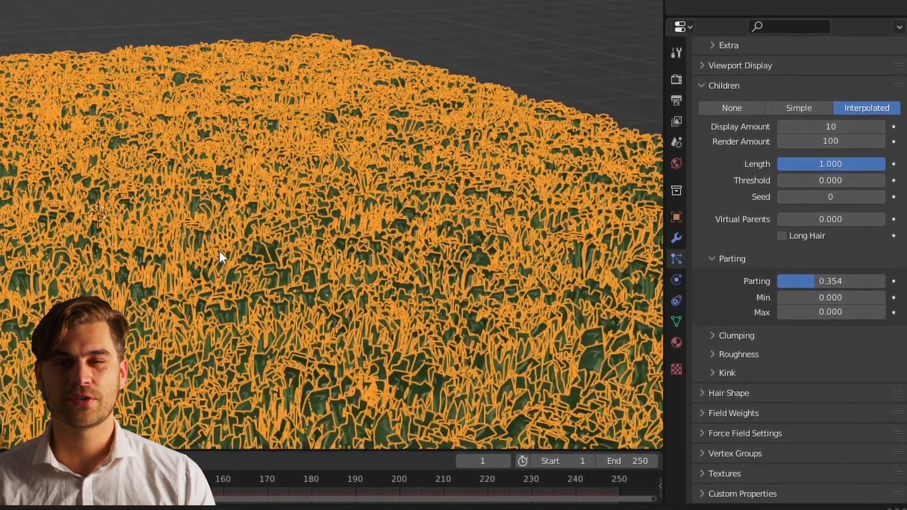
left_click(739, 354)
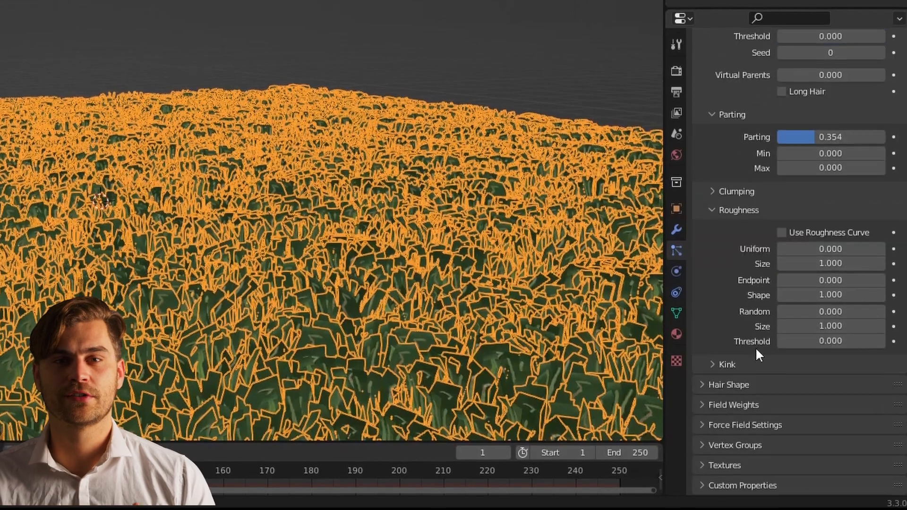
left_click(830, 311)
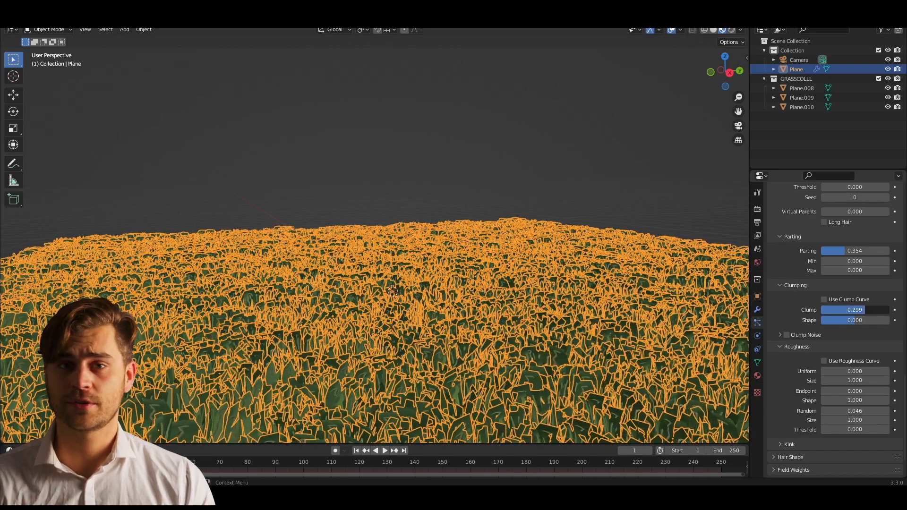
scroll("down", 3)
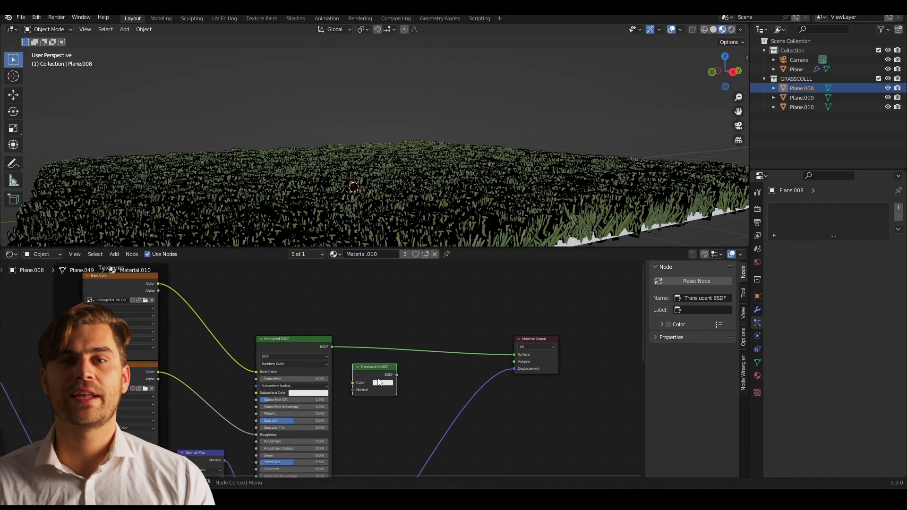
mouse_move(391, 332)
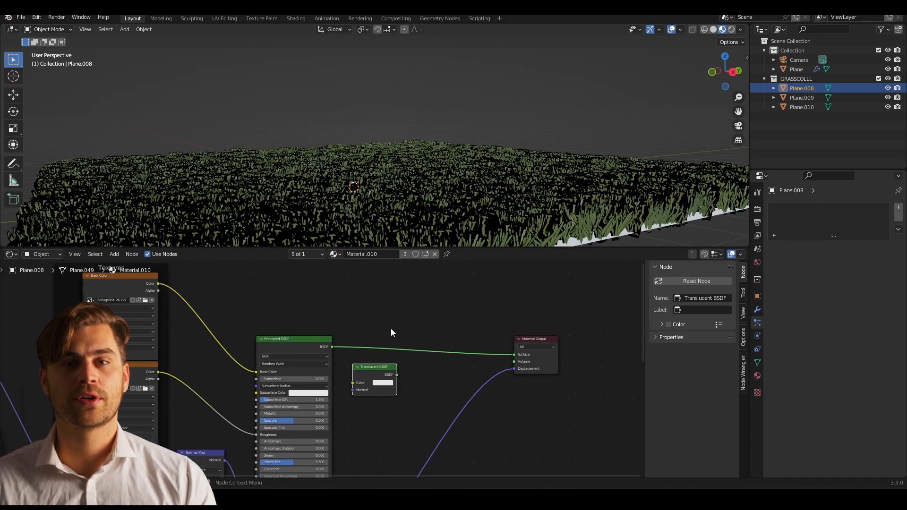